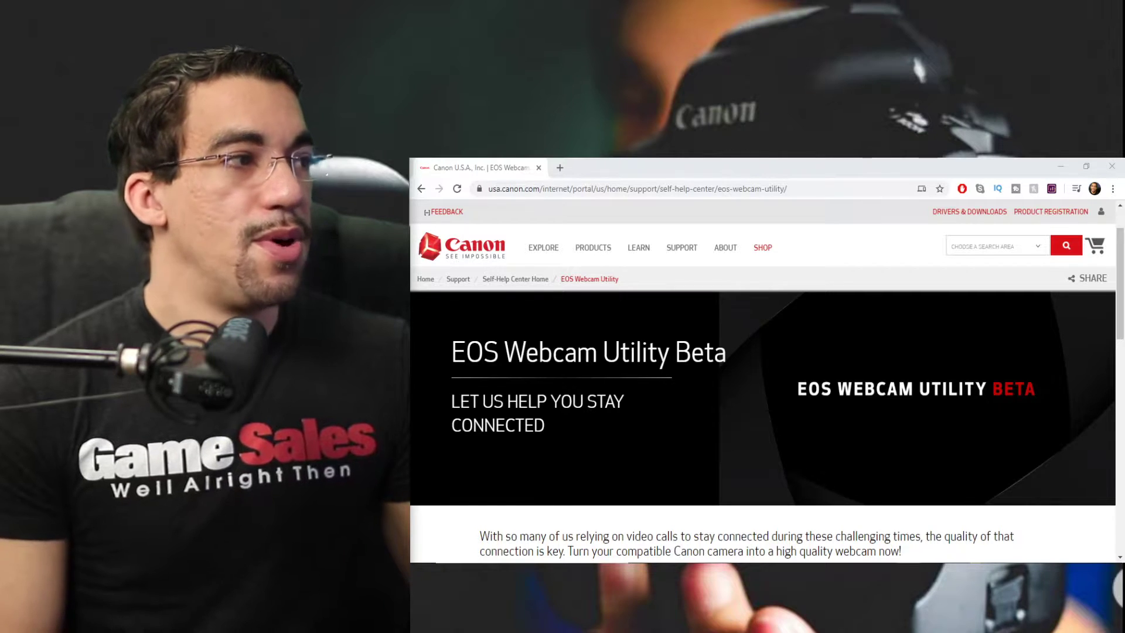
Scroll down the EOS Webcam Utility Beta page to the download instructions and supported camera models.
scroll("down", 3)
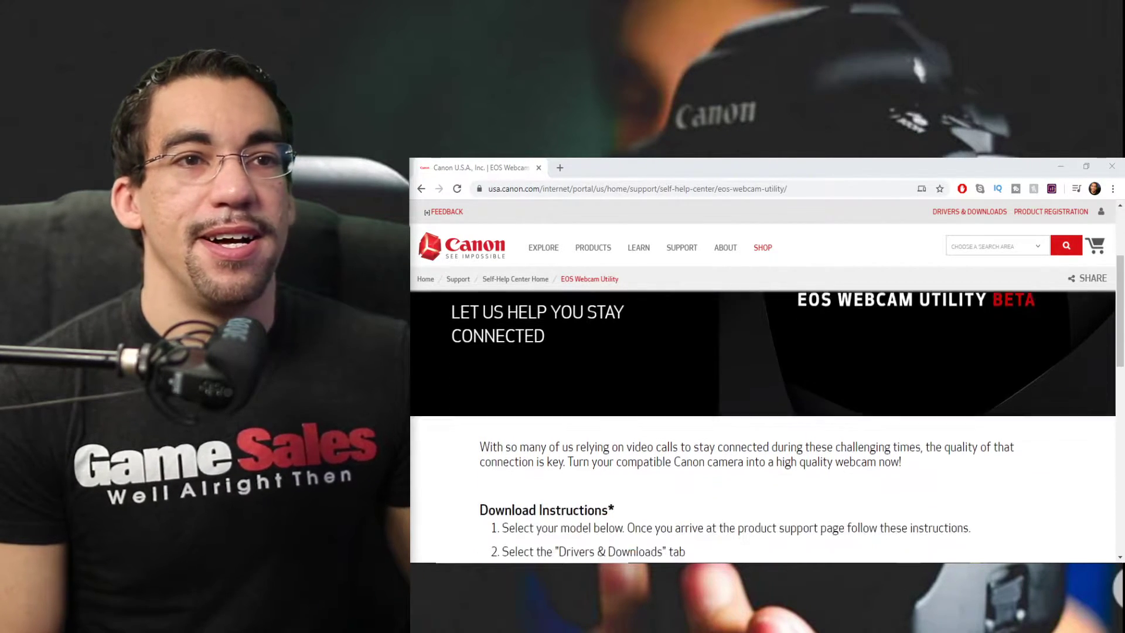
scroll("down", 3)
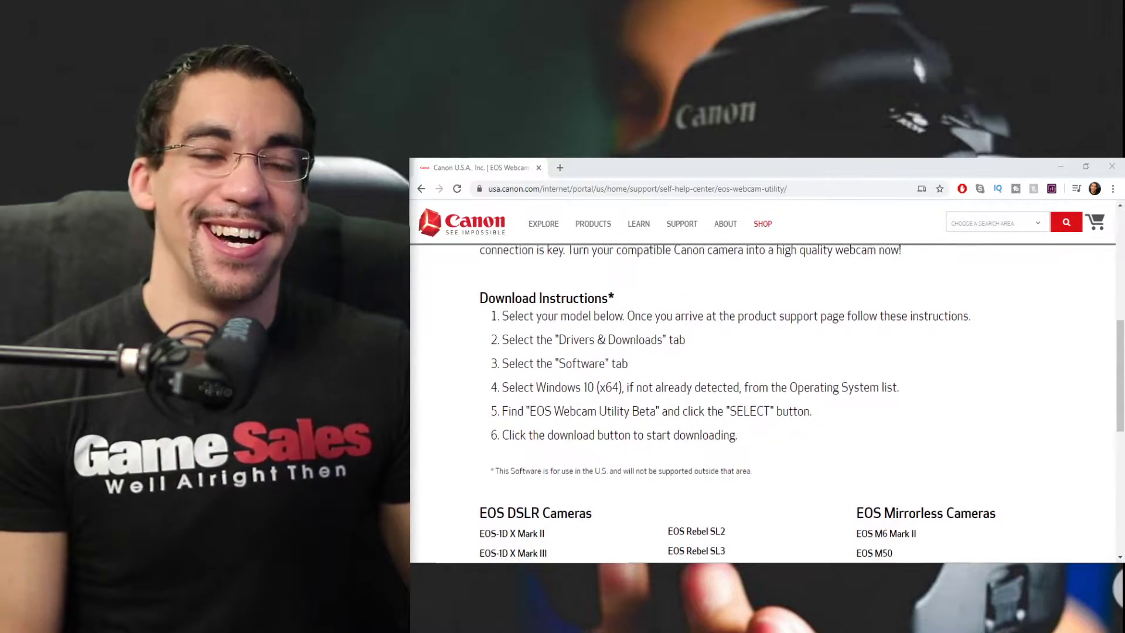
scroll("down", 3)
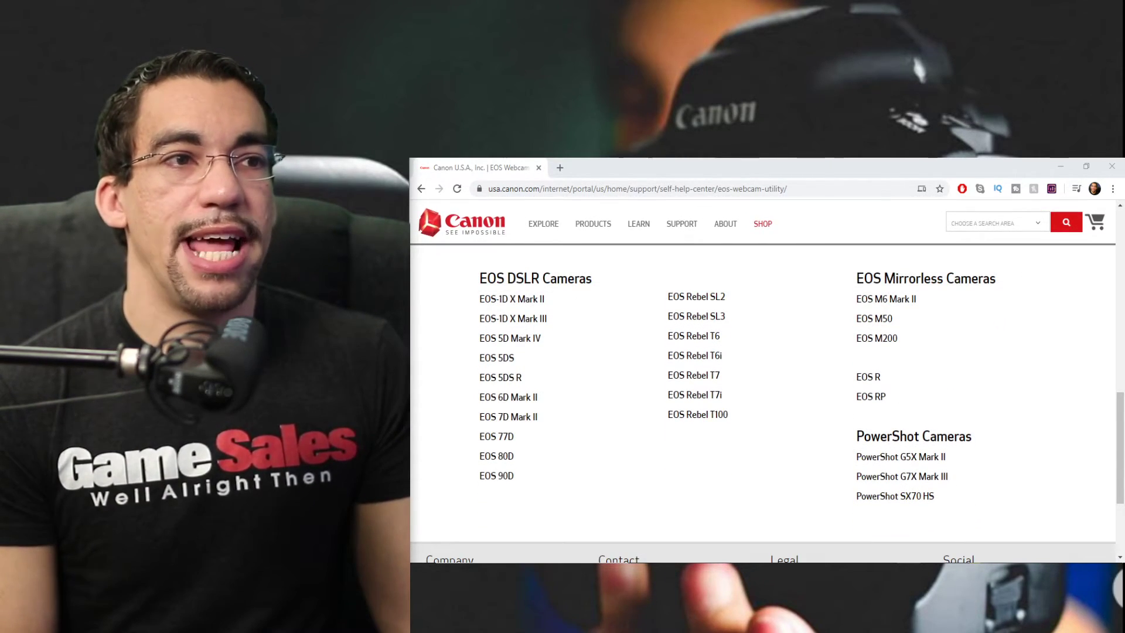
Open the EOS 5D Mark IV link under EOS DSLR Cameras.
left_click(510, 338)
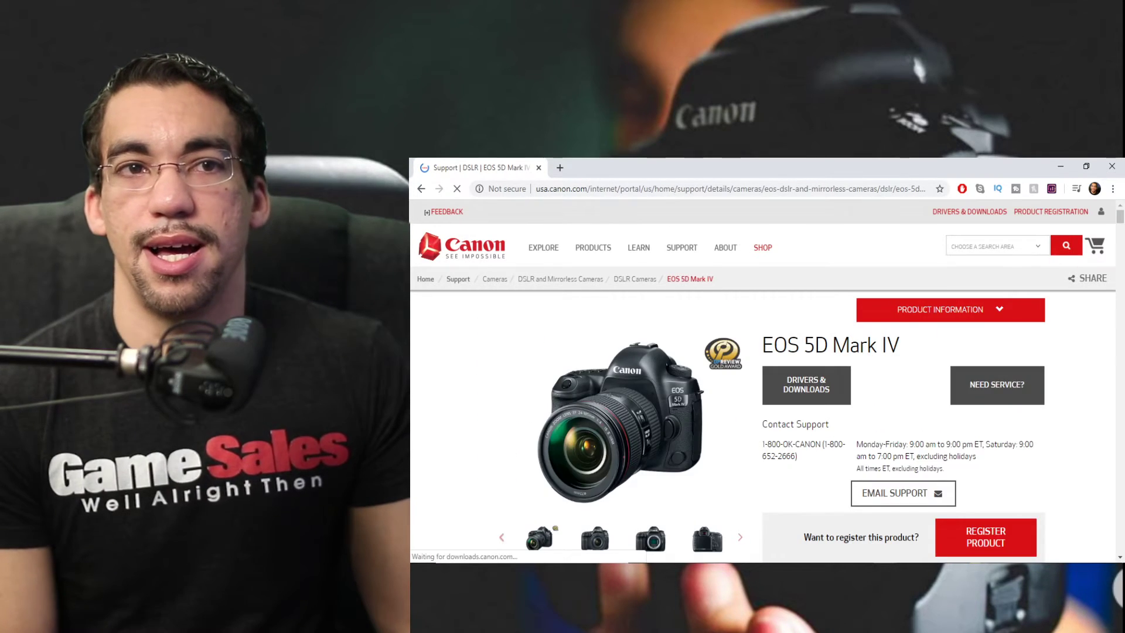
Jump to Drivers & Downloads and expand the EOS Webcam Utility Beta download details.
left_click(806, 384)
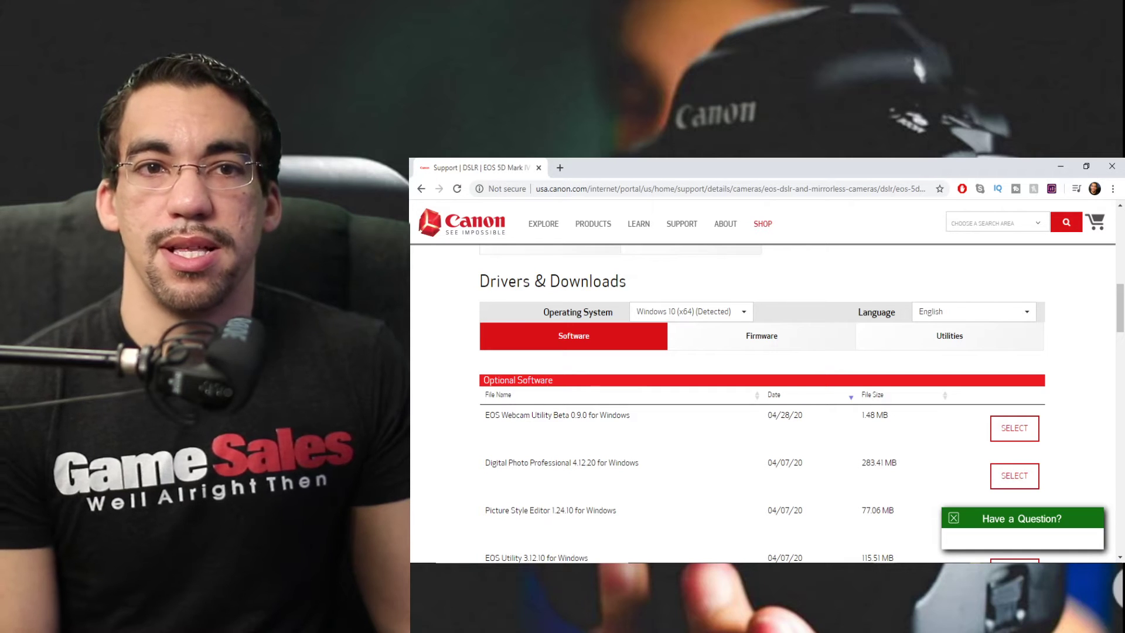
left_click(1014, 428)
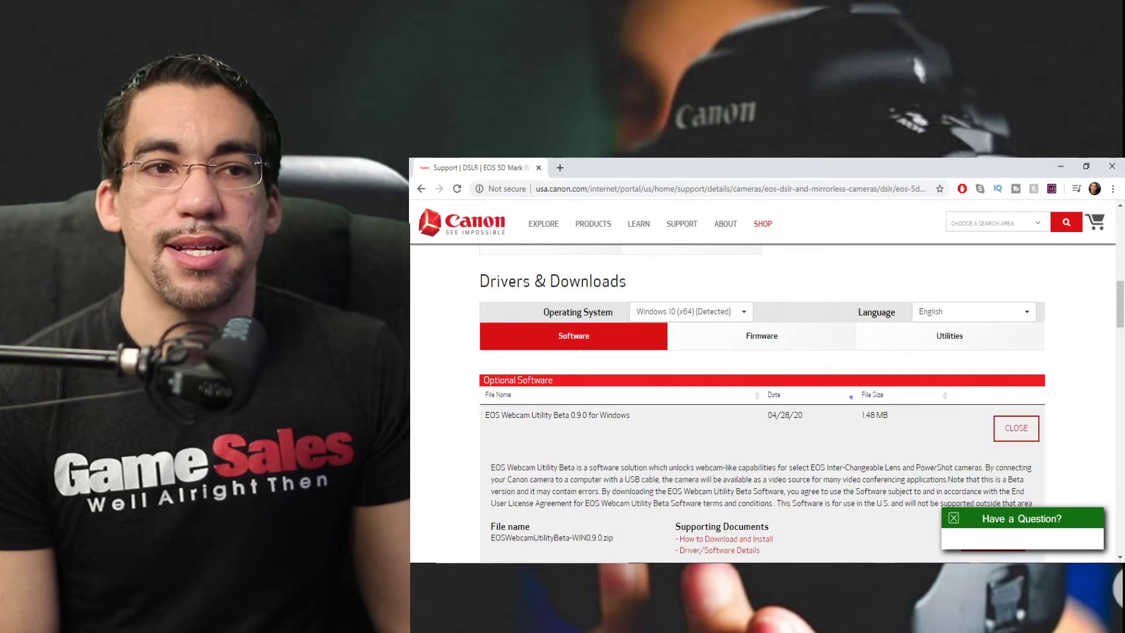
scroll("down", 3)
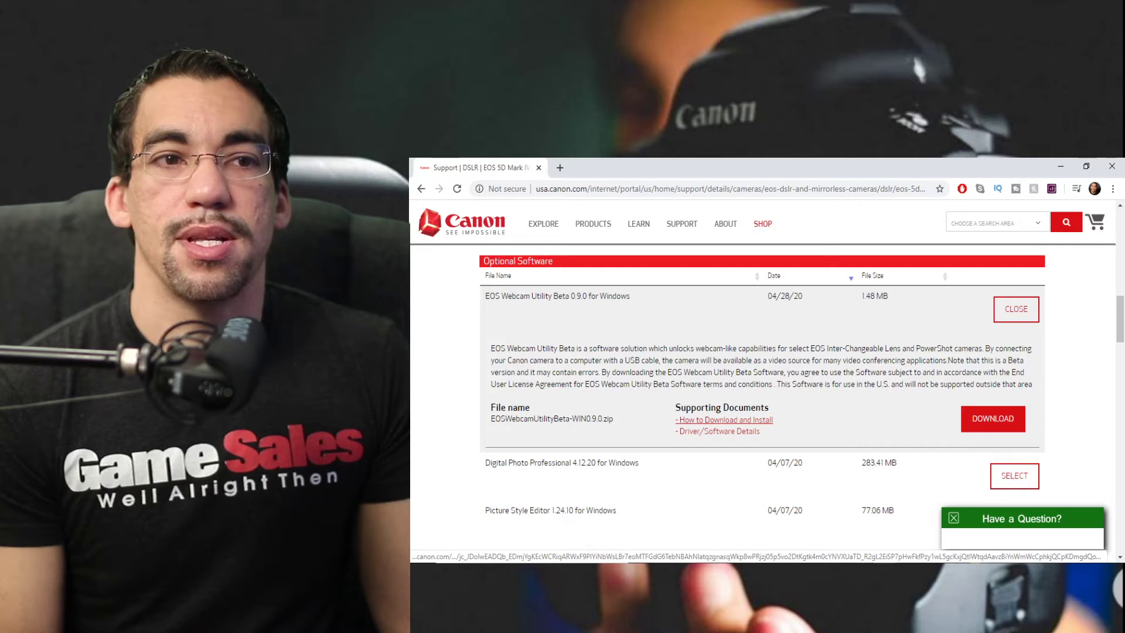
Show the download and install instructions and scroll through the numbered steps.
left_click(723, 420)
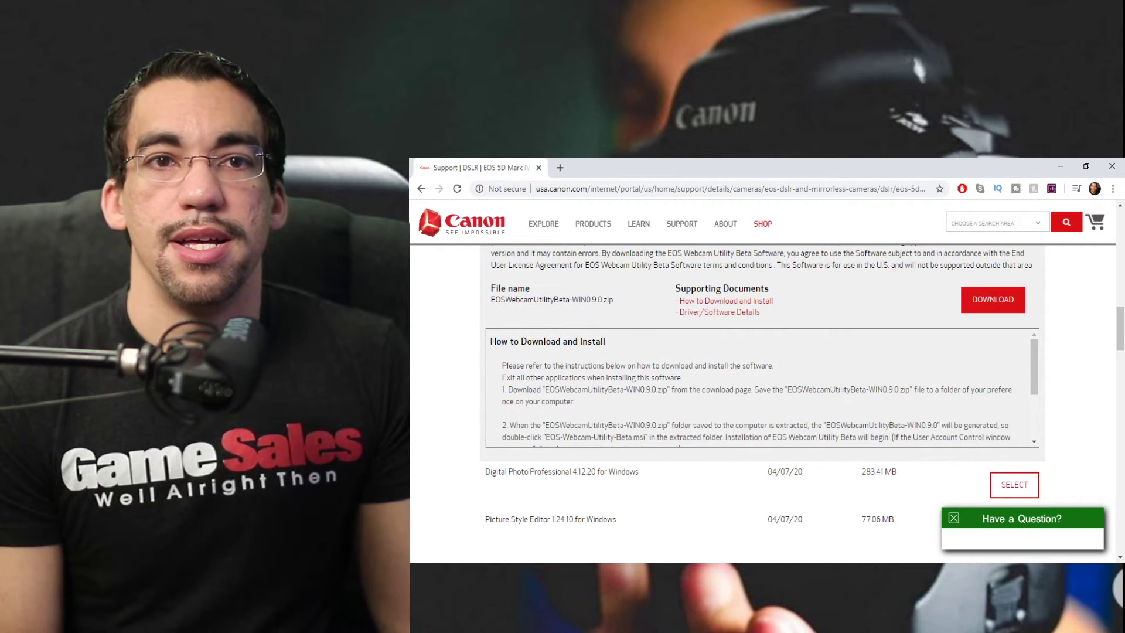
scroll("down", 3)
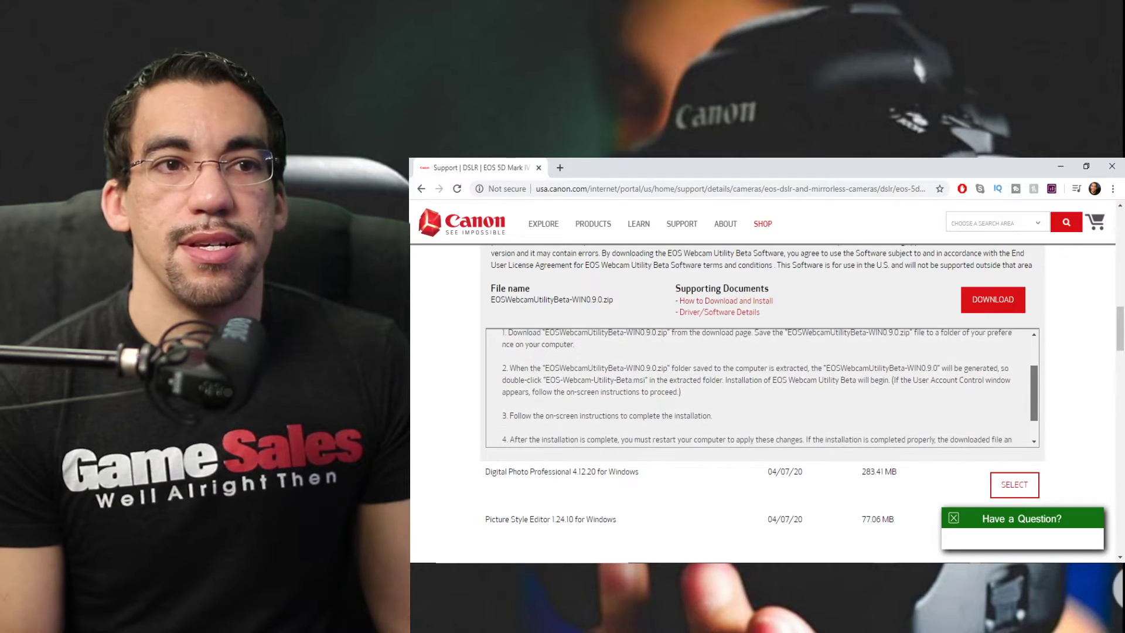
scroll("down", 3)
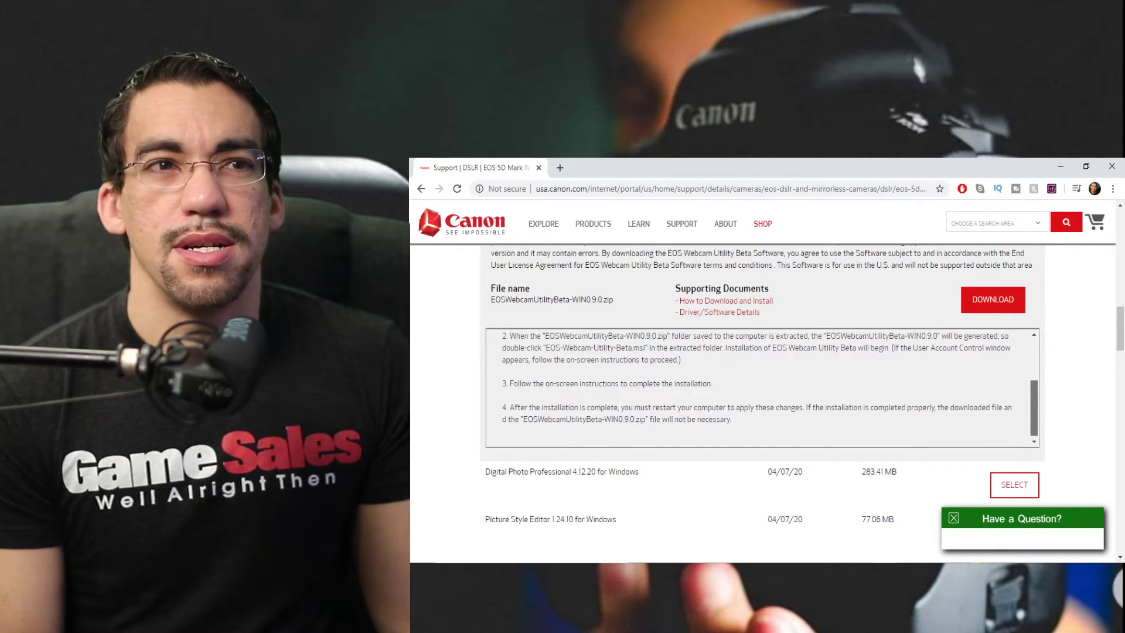
scroll("up", 3)
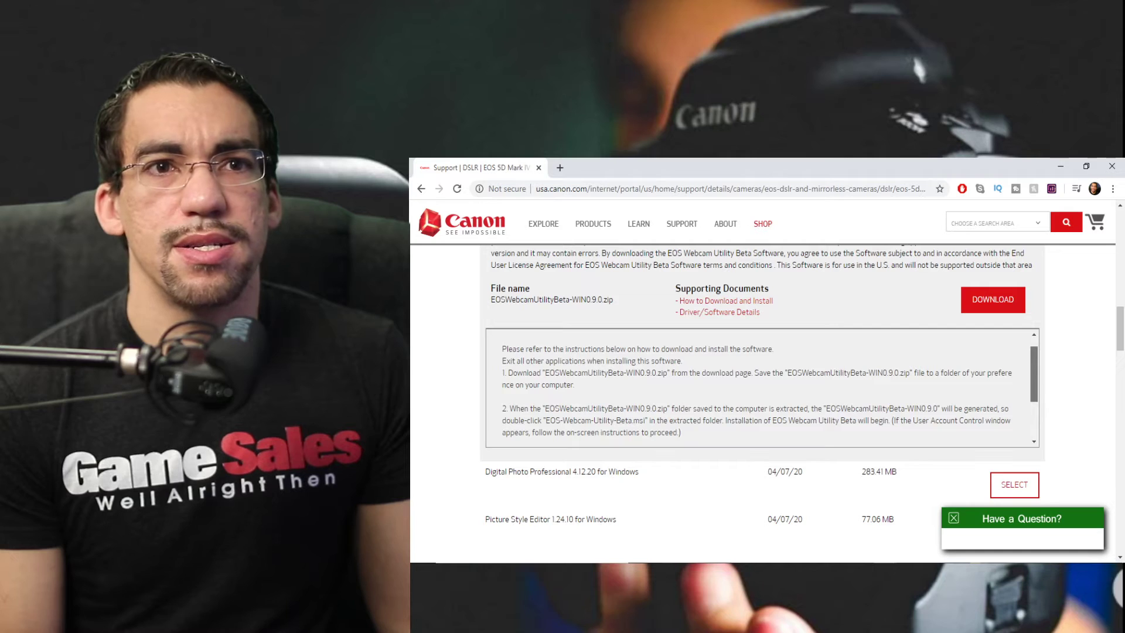
scroll("down", 3)
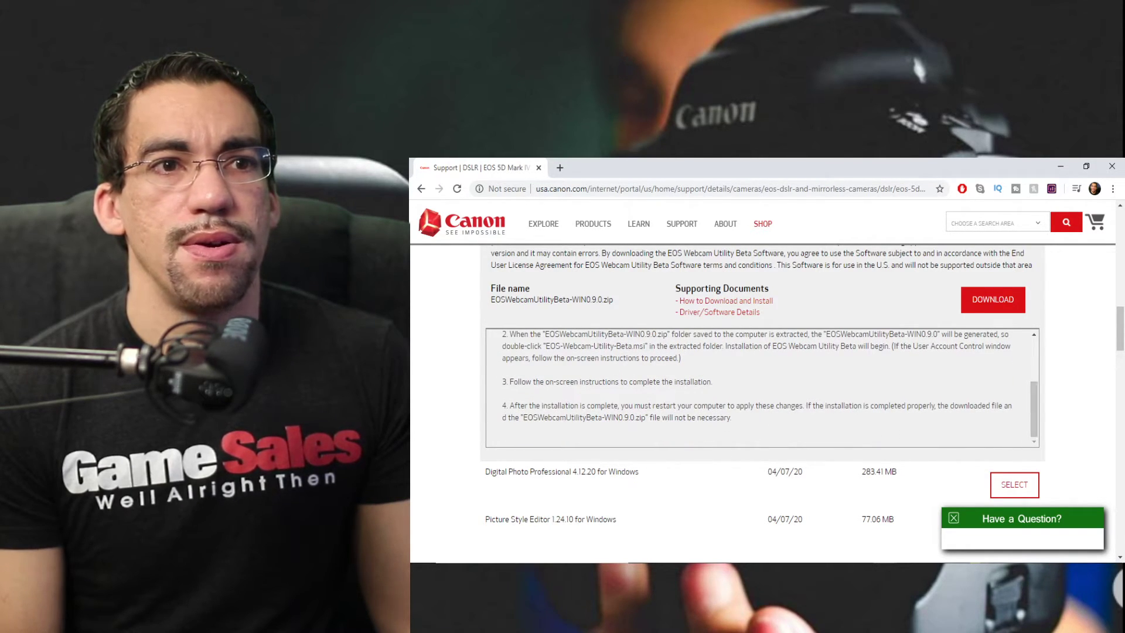
mouse_move(718, 312)
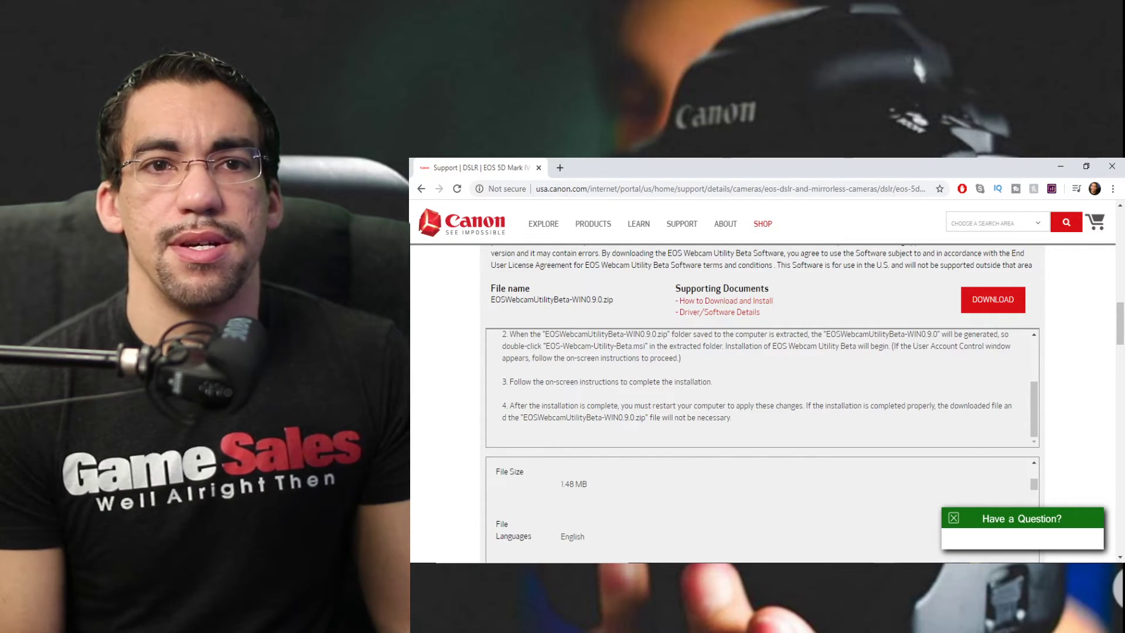
scroll("down", 3)
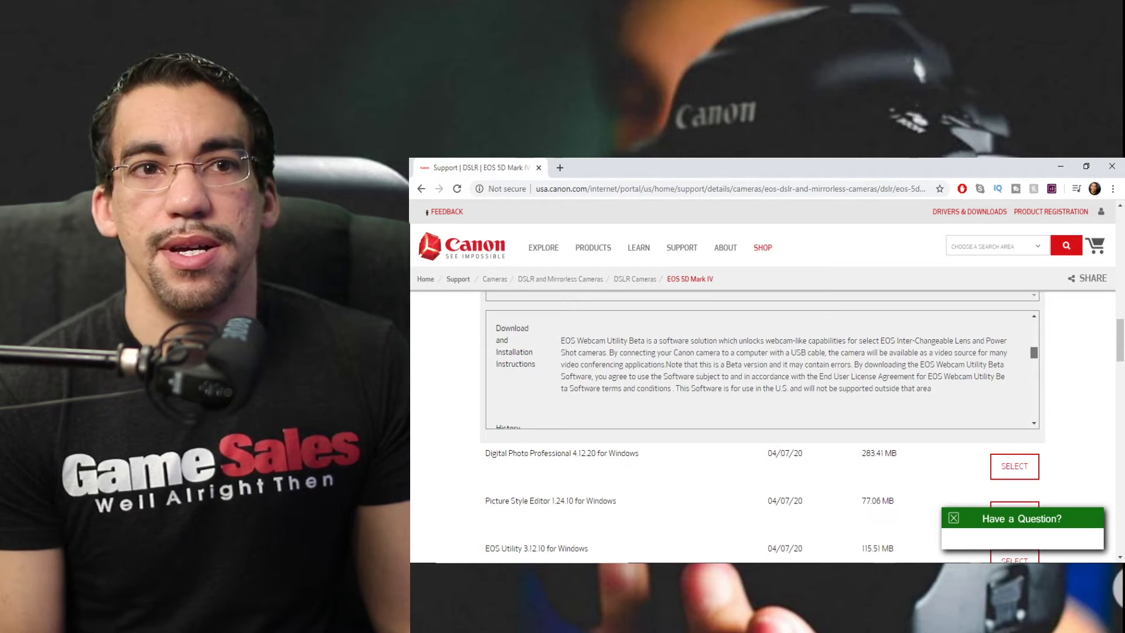
scroll("down", 3)
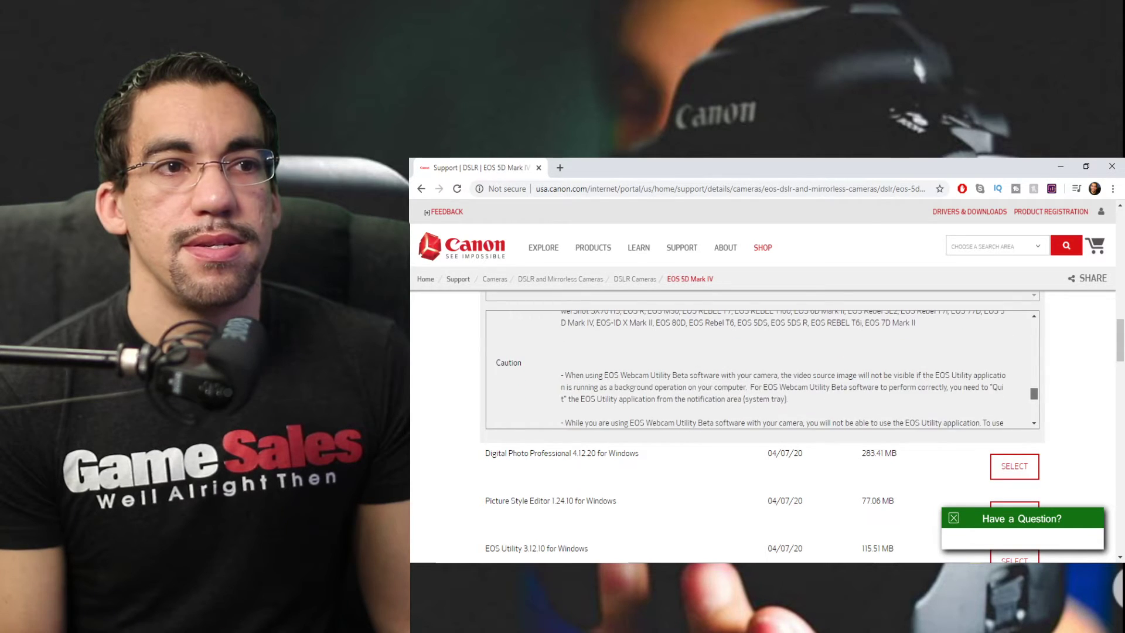
Scroll through Supported Models and Caution notes, then back up to Drivers & Downloads.
scroll("down", 3)
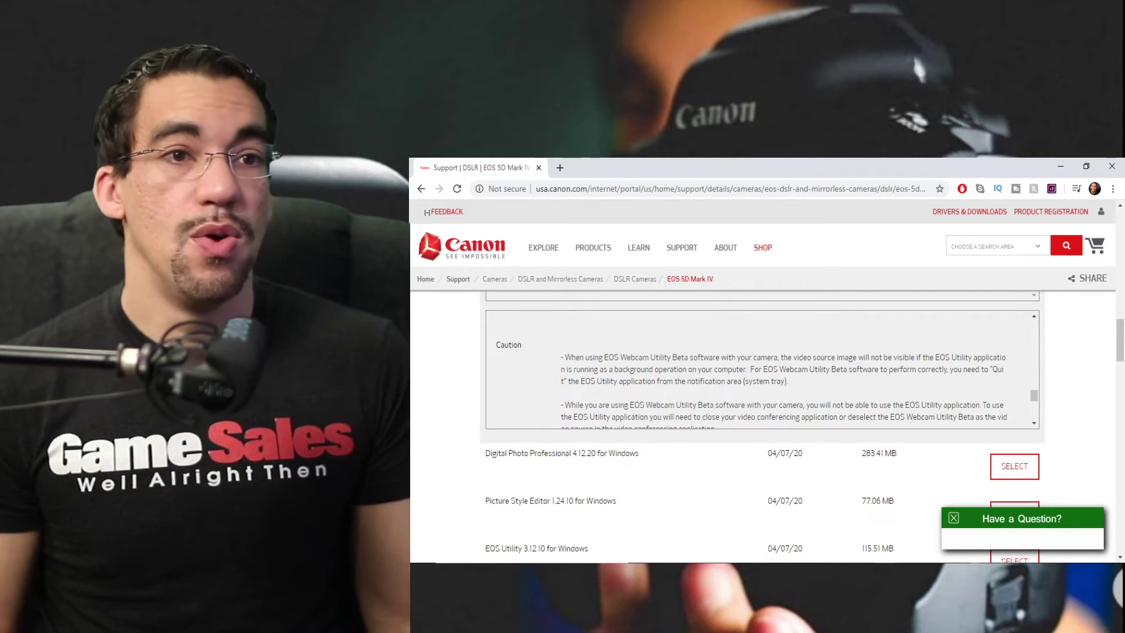
scroll("down", 3)
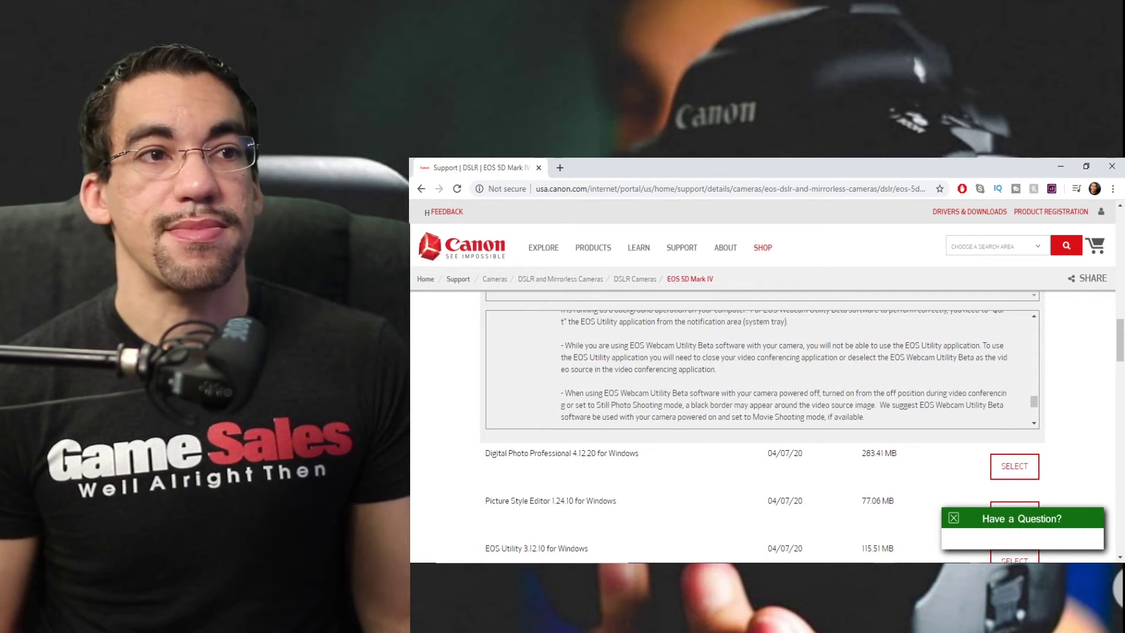
scroll("down", 3)
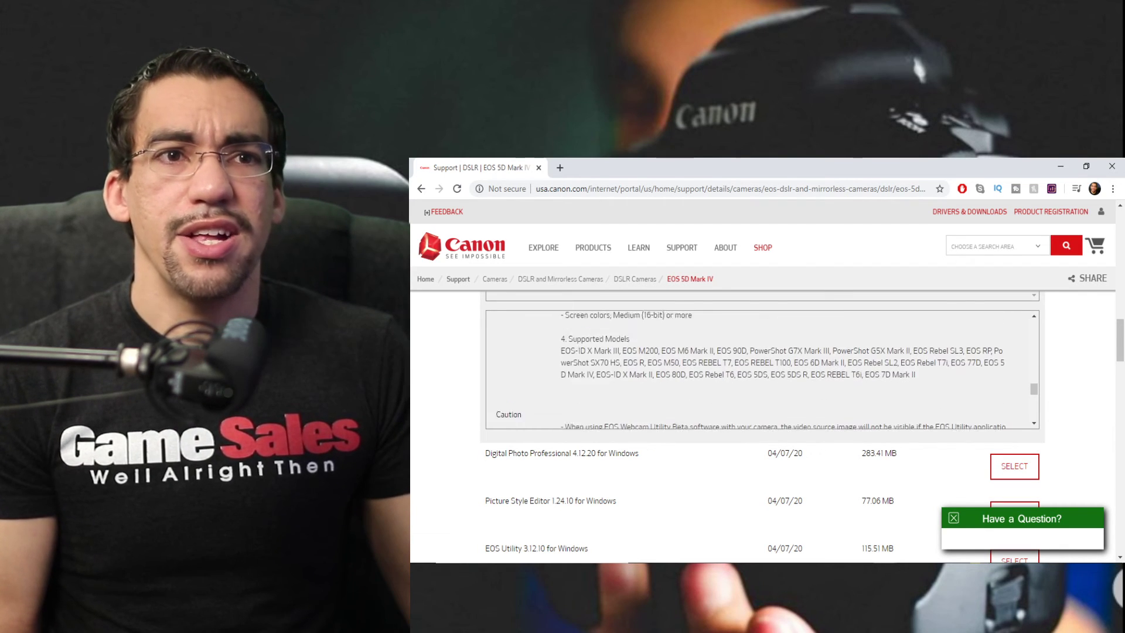
scroll("up", 3)
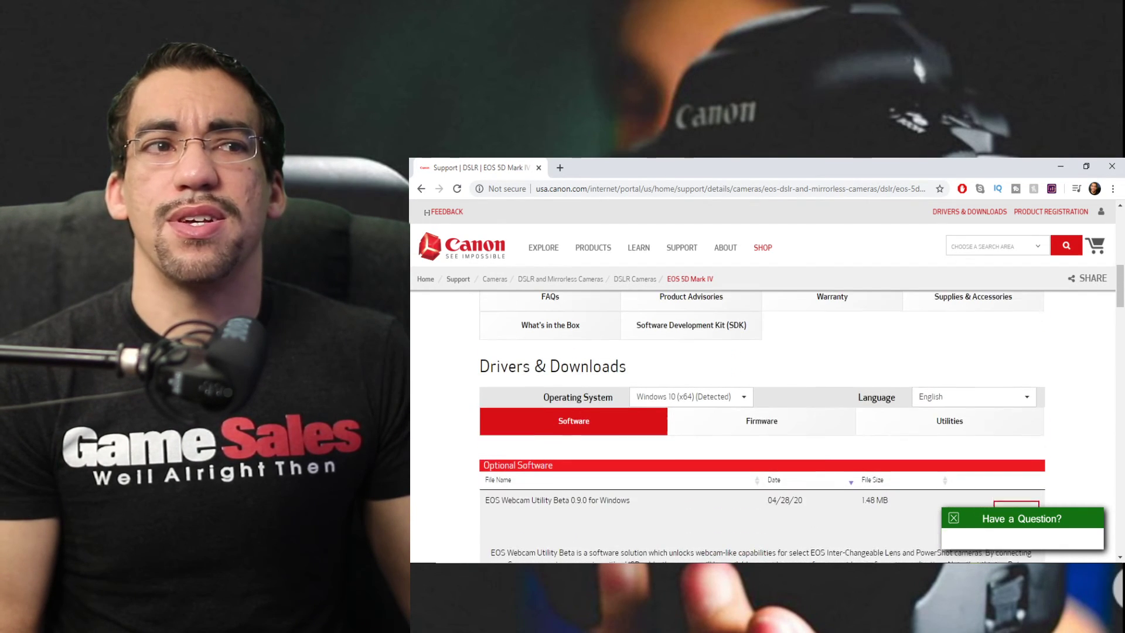
scroll("up", 3)
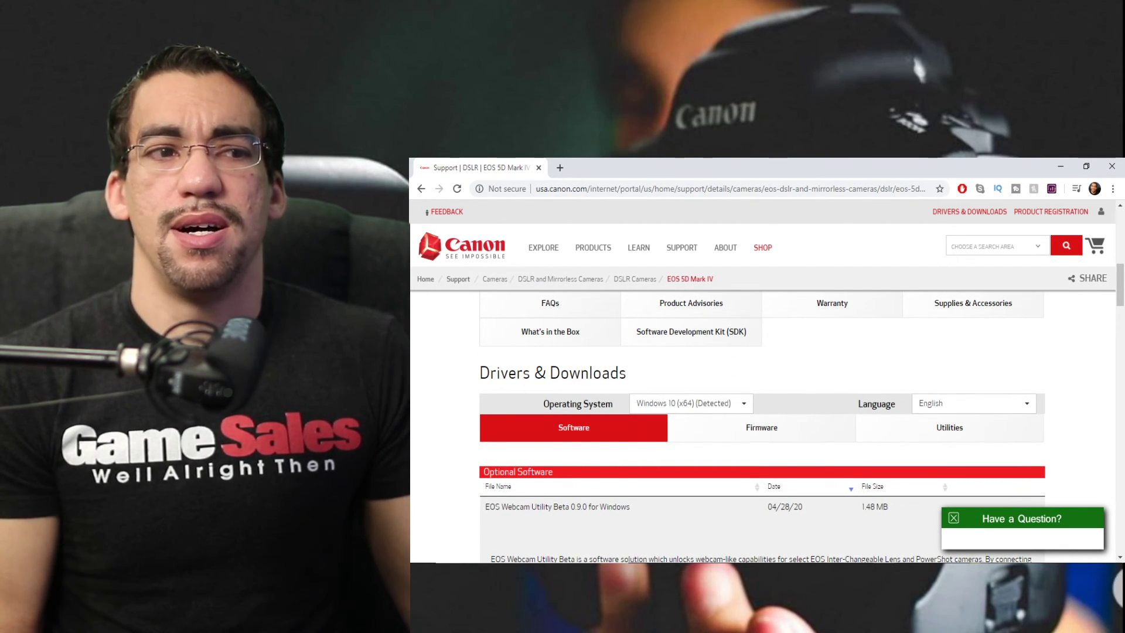